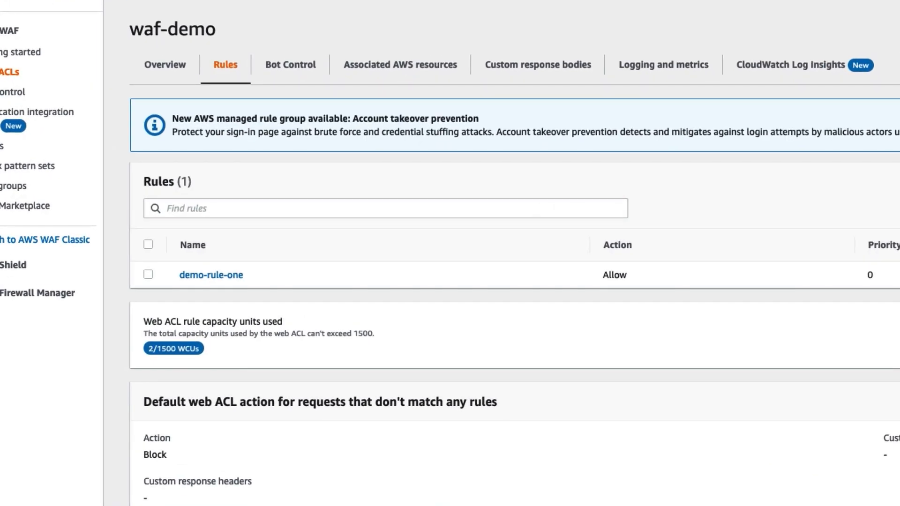
pyautogui.moveTo(216, 470)
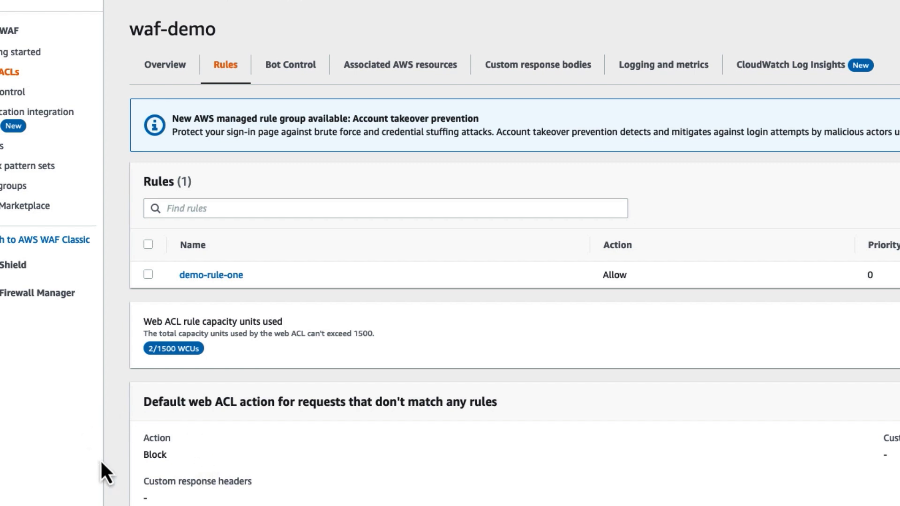
pyautogui.moveTo(283, 500)
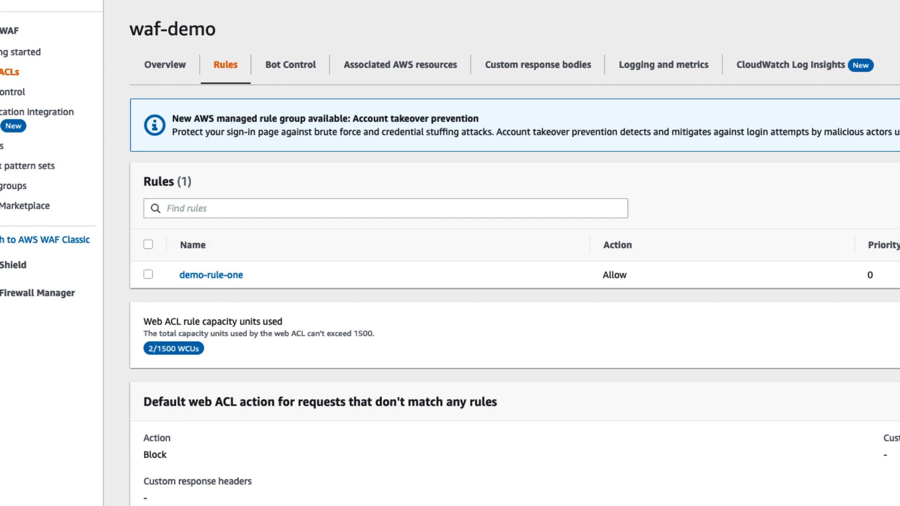
pyautogui.moveTo(544, 411)
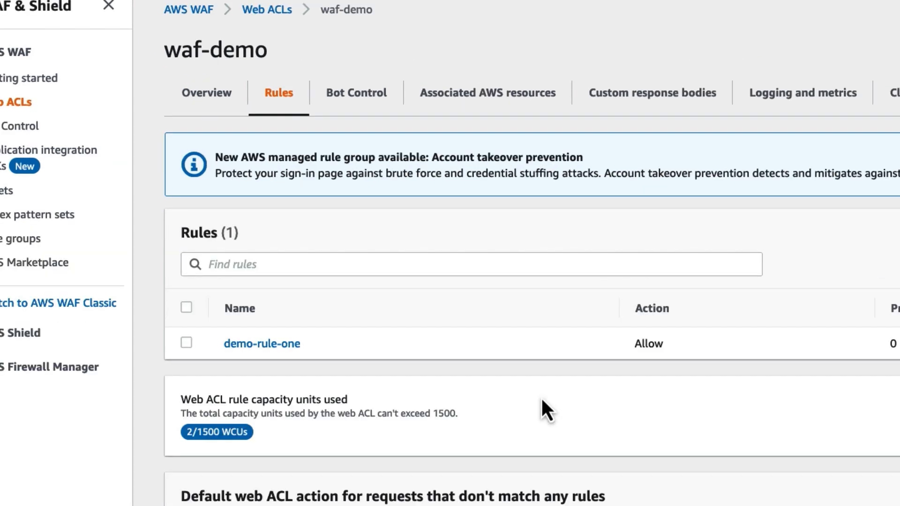
# - View demo-rule-one's Allow action with custom request header demo = onlyFromWAF
pyautogui.click(261, 343)
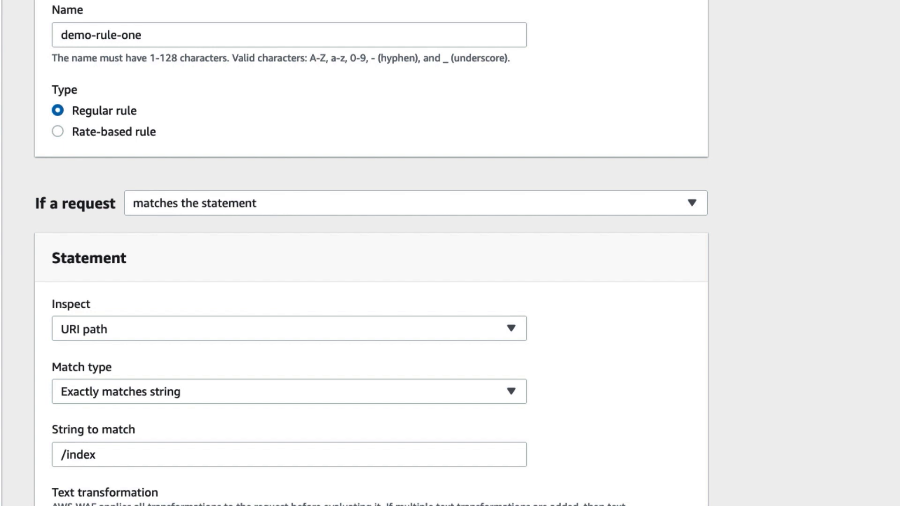
pyautogui.scroll(-3)
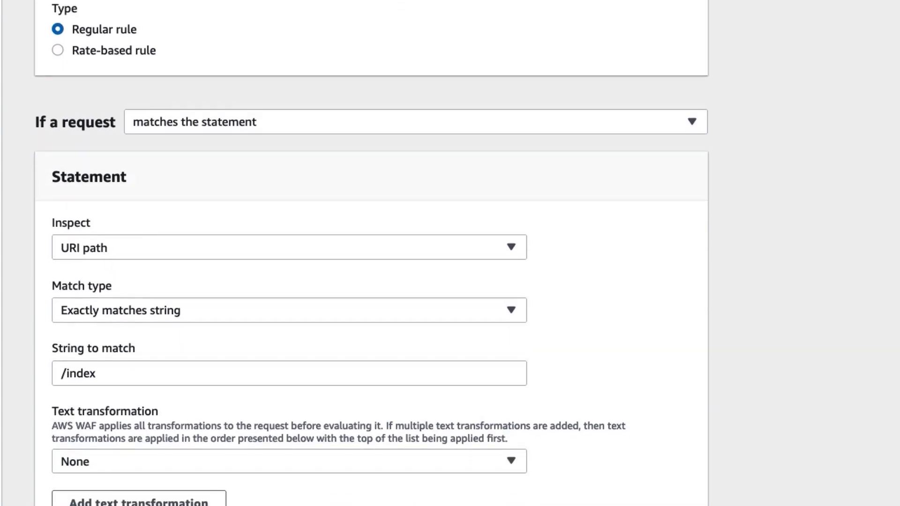
pyautogui.scroll(-3)
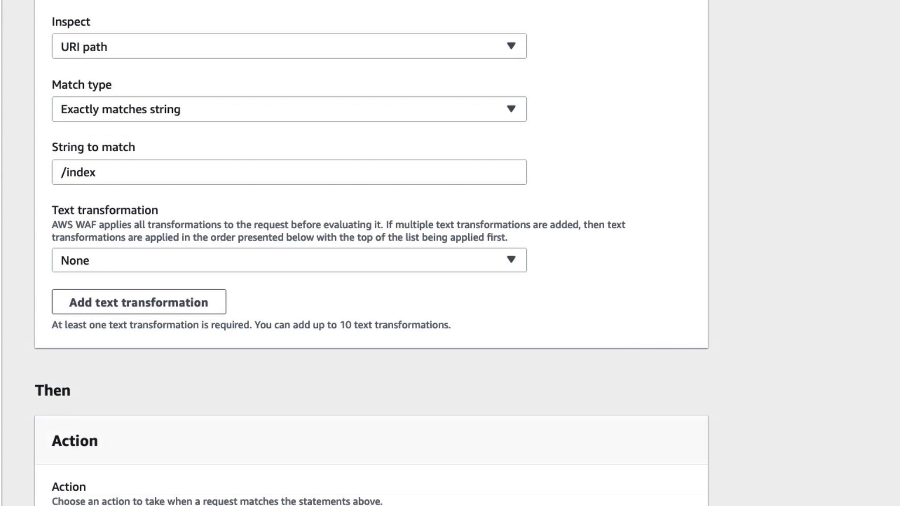
pyautogui.scroll(-3)
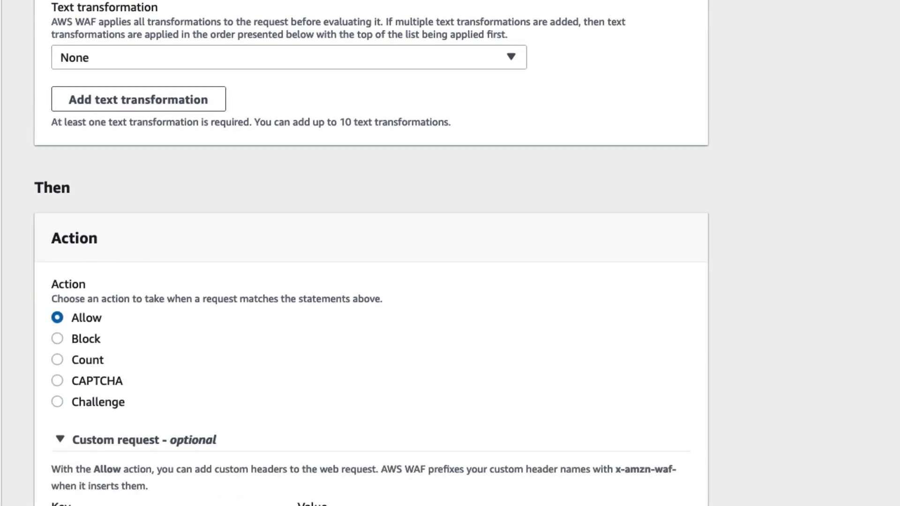
pyautogui.scroll(-3)
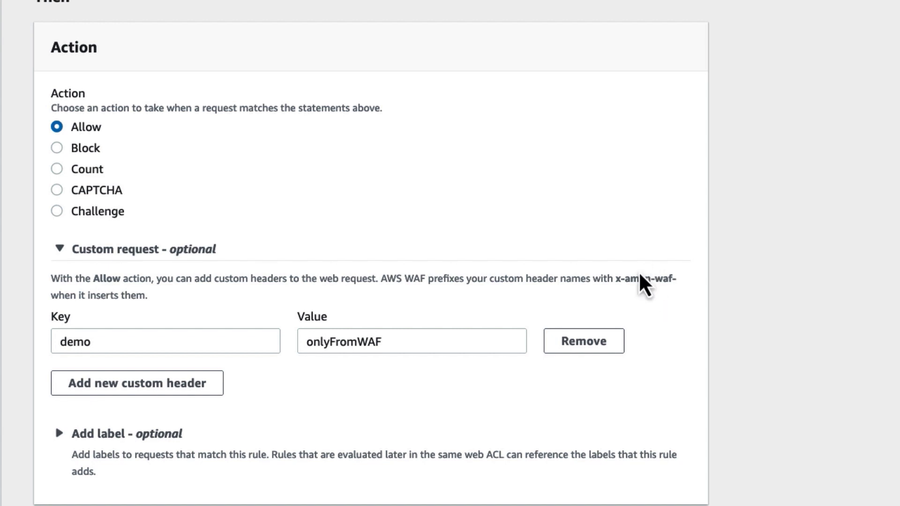
pyautogui.moveTo(391, 383)
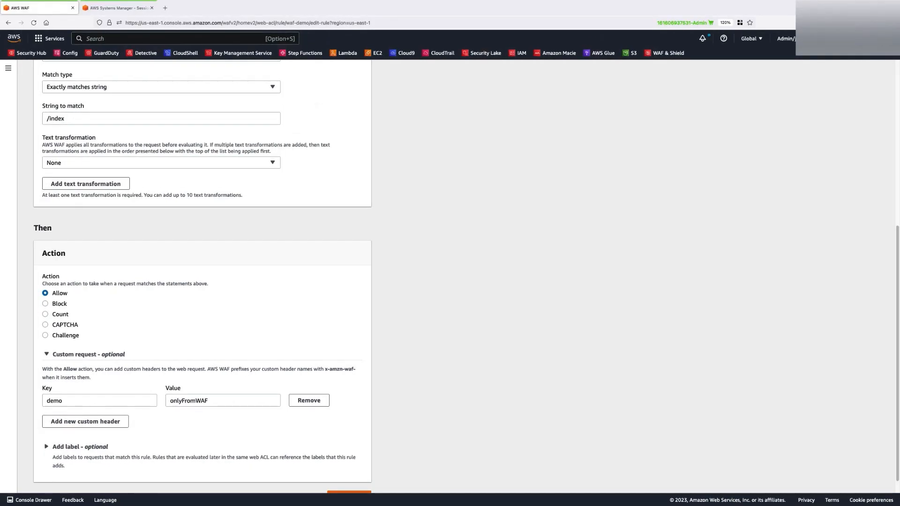
pyautogui.moveTo(425, 316)
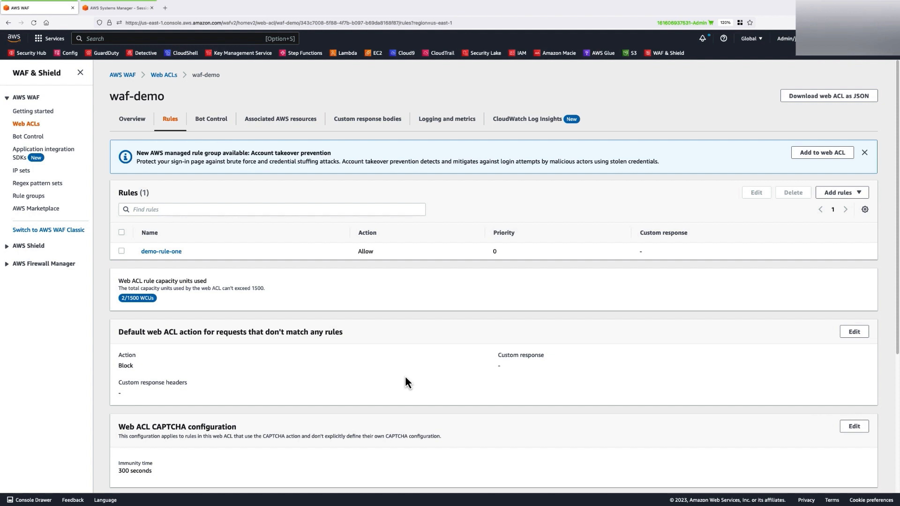
pyautogui.moveTo(313, 263)
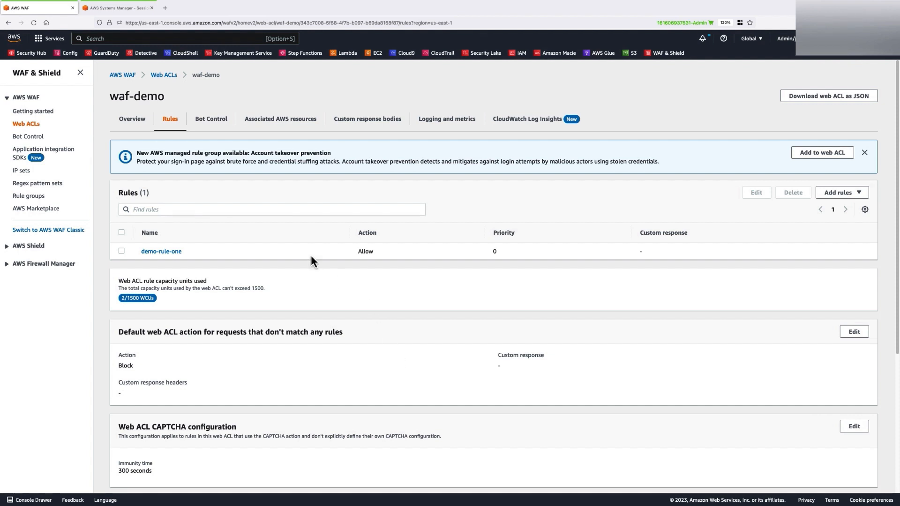
# - Check the waf-demo web ACL's associated resources, showing the MyALB Application Load Balancer
pyautogui.click(280, 119)
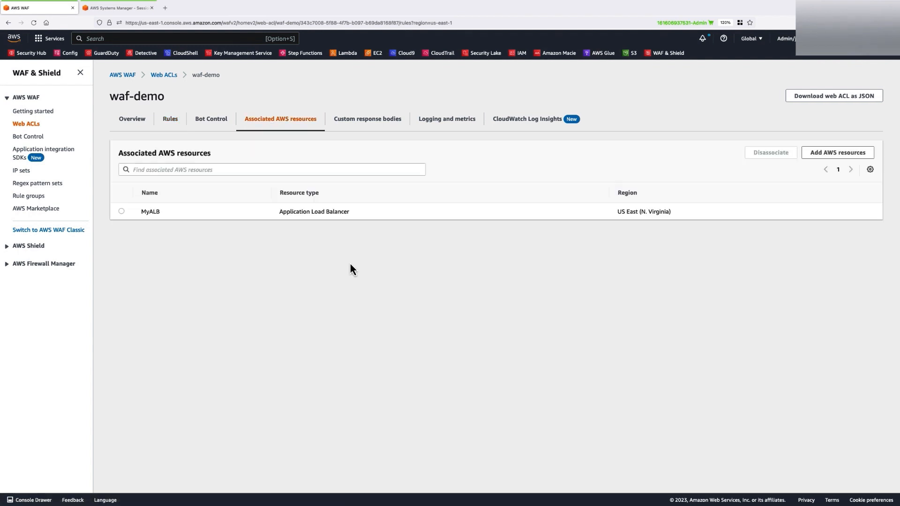
pyautogui.moveTo(486, 325)
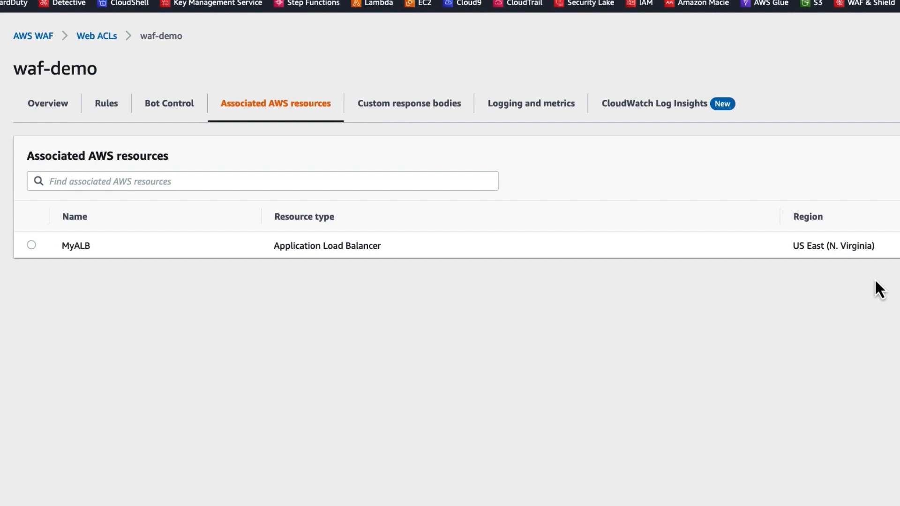
pyautogui.moveTo(691, 402)
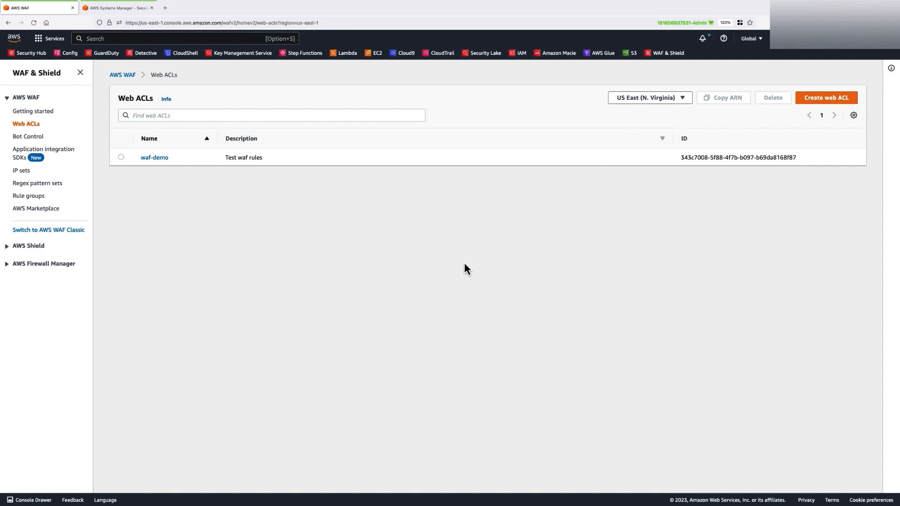
# - Load the MyALB address in a new tab, showing MEMBERS Area with x-amzn-waf-demo: onlyFromWAF
pyautogui.click(243, 8)
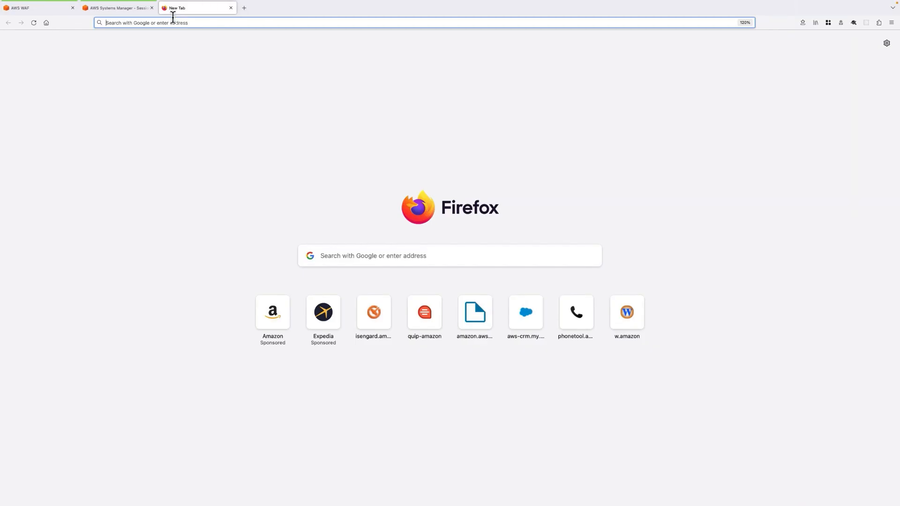
pyautogui.rightClick(173, 22)
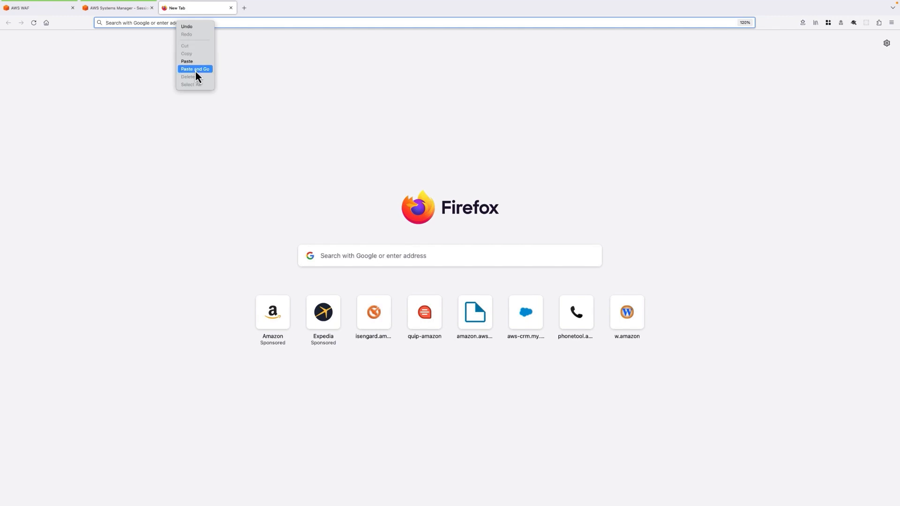
pyautogui.click(195, 69)
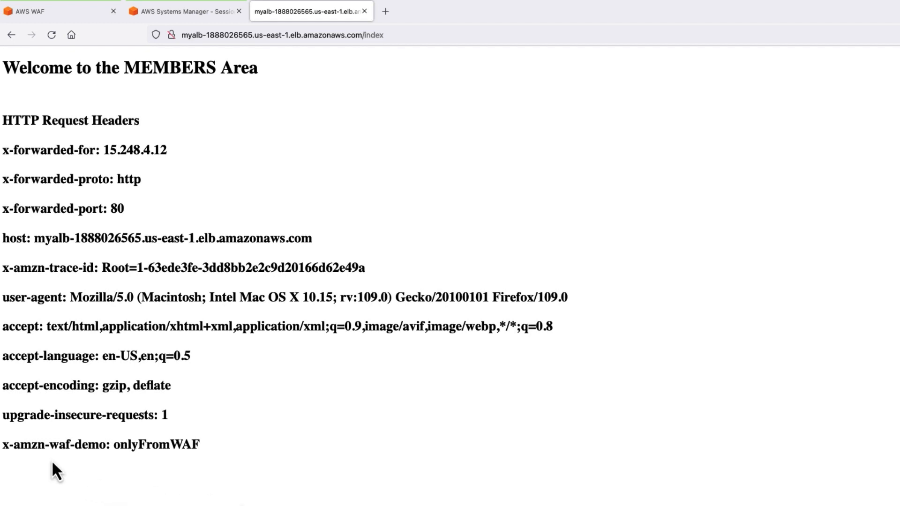
pyautogui.moveTo(86, 468)
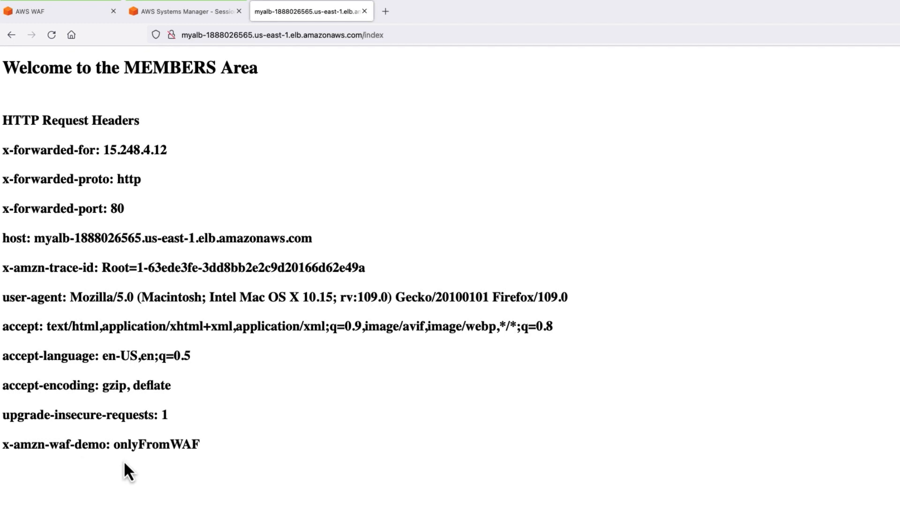
pyautogui.moveTo(247, 483)
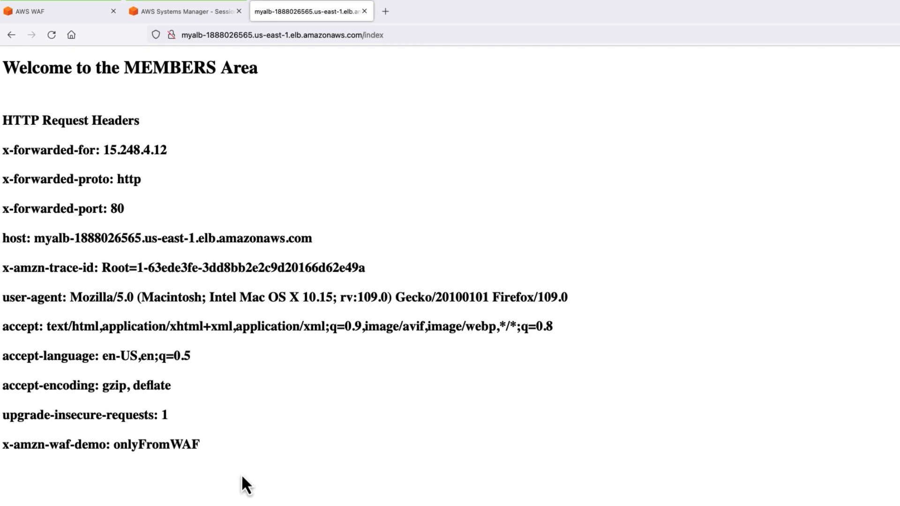
pyautogui.moveTo(270, 494)
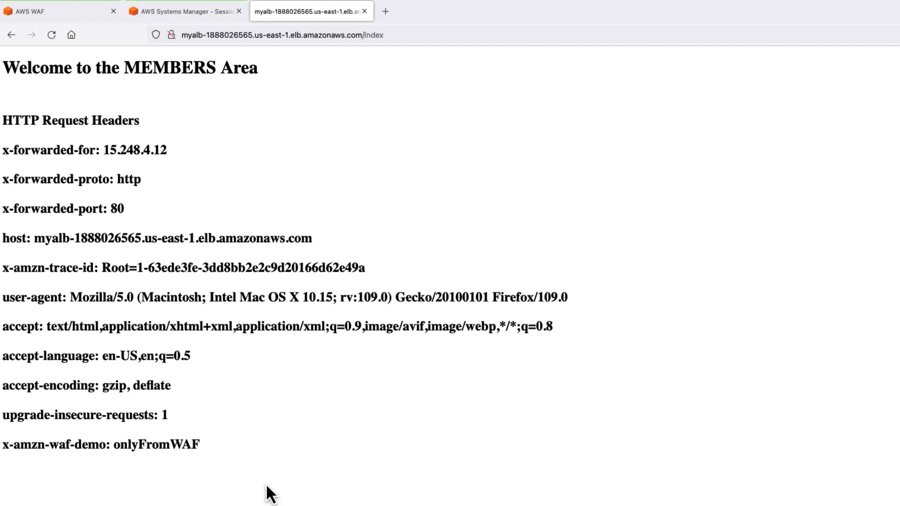
pyautogui.moveTo(281, 502)
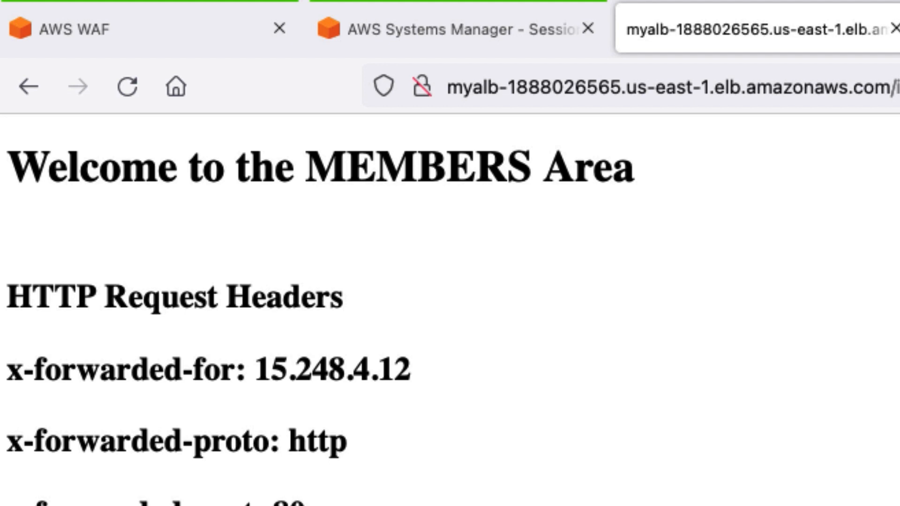
pyautogui.moveTo(471, 229)
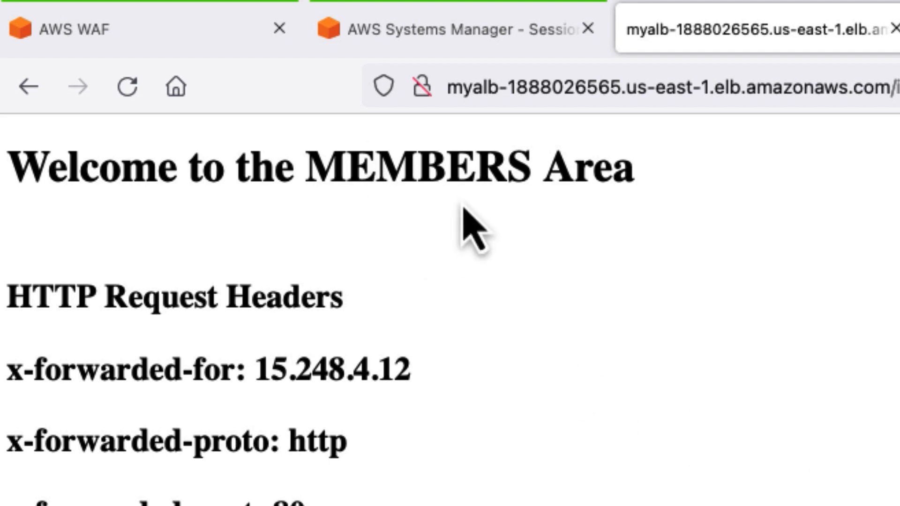
pyautogui.moveTo(616, 330)
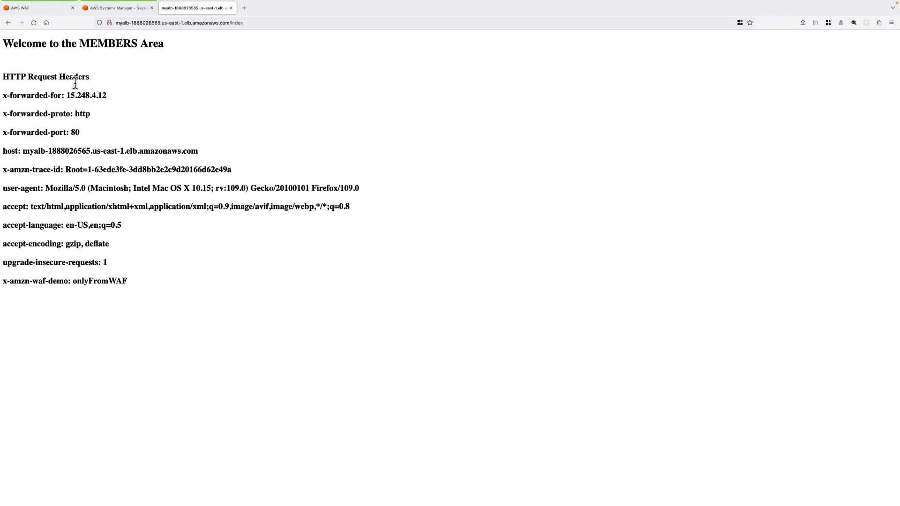
# - Reach the edit form for demo-rule-one in the waf-demo web ACL's rules
pyautogui.click(38, 8)
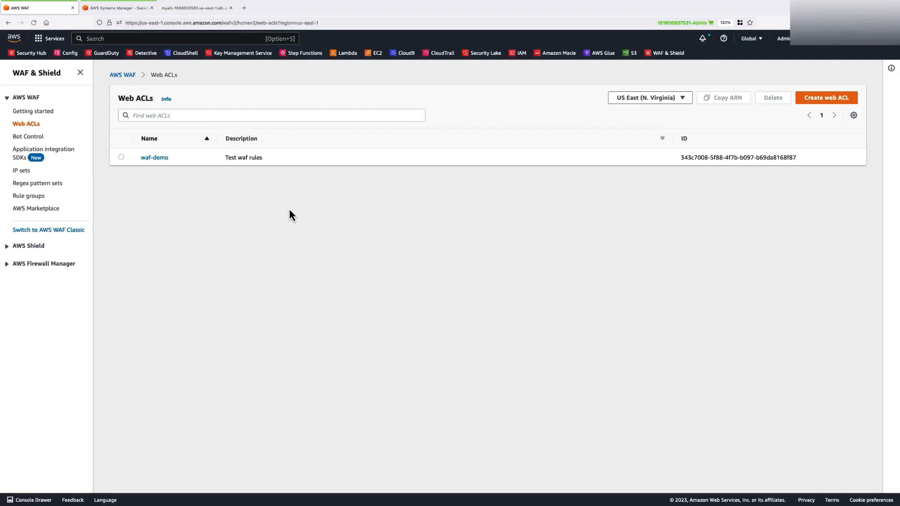
pyautogui.click(153, 157)
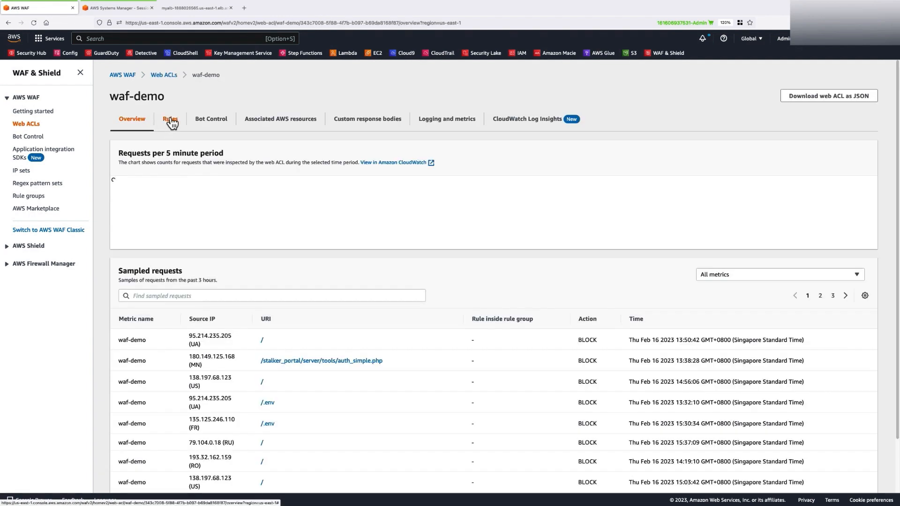
pyautogui.click(169, 119)
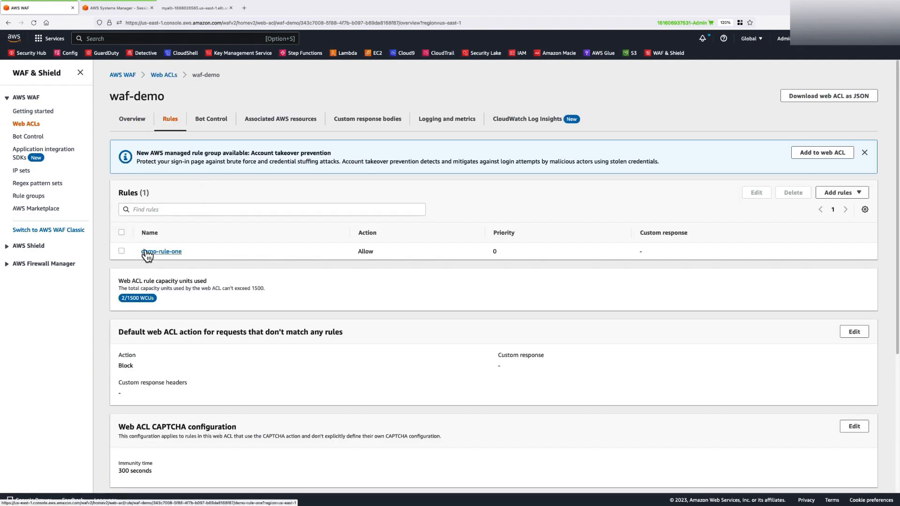
pyautogui.click(121, 251)
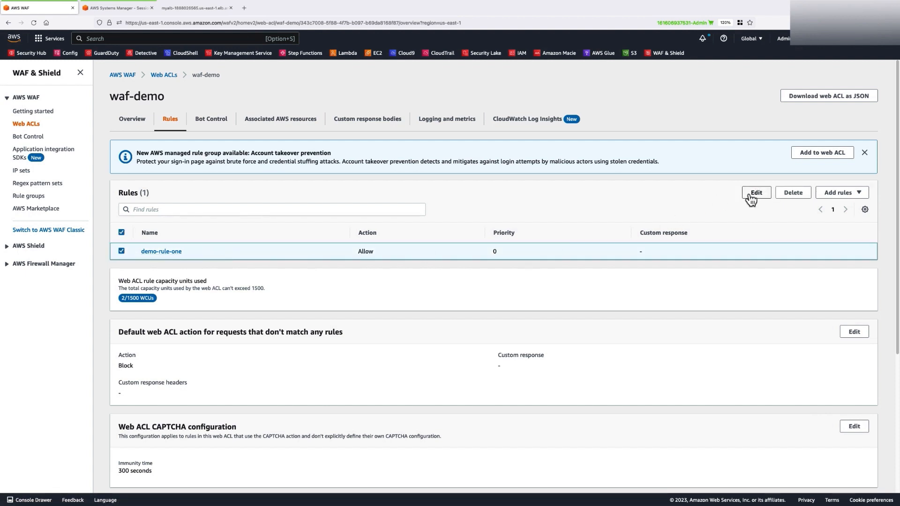
pyautogui.click(755, 192)
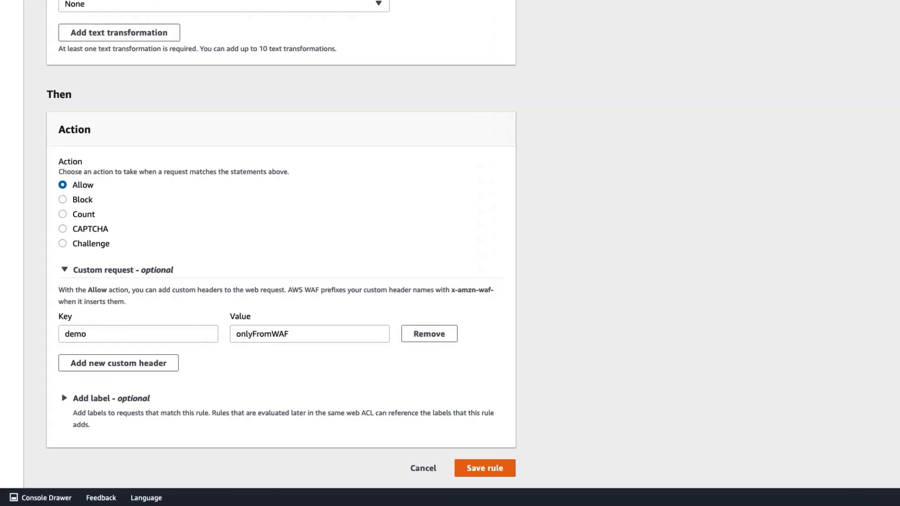
# - Remove the onlyFromWAF custom header from demo-rule-one, save the rule, and return to the app page
pyautogui.scroll(-3)
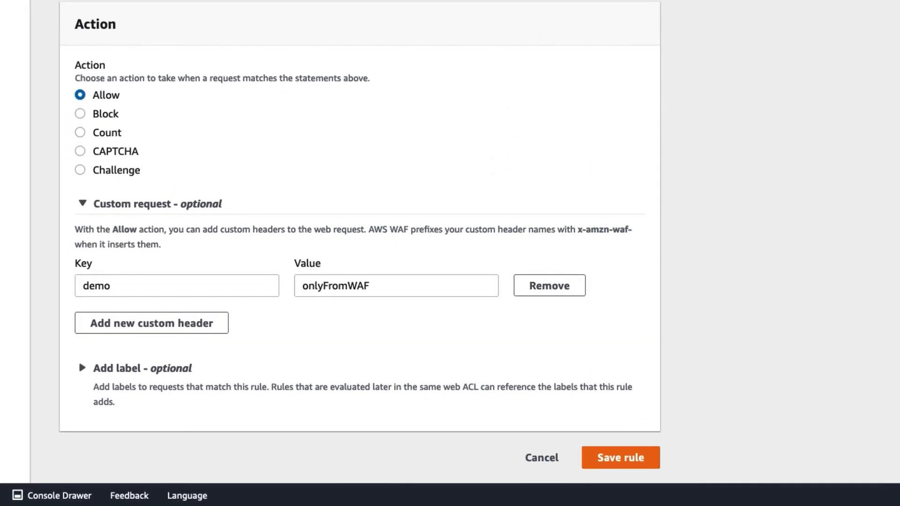
pyautogui.click(548, 285)
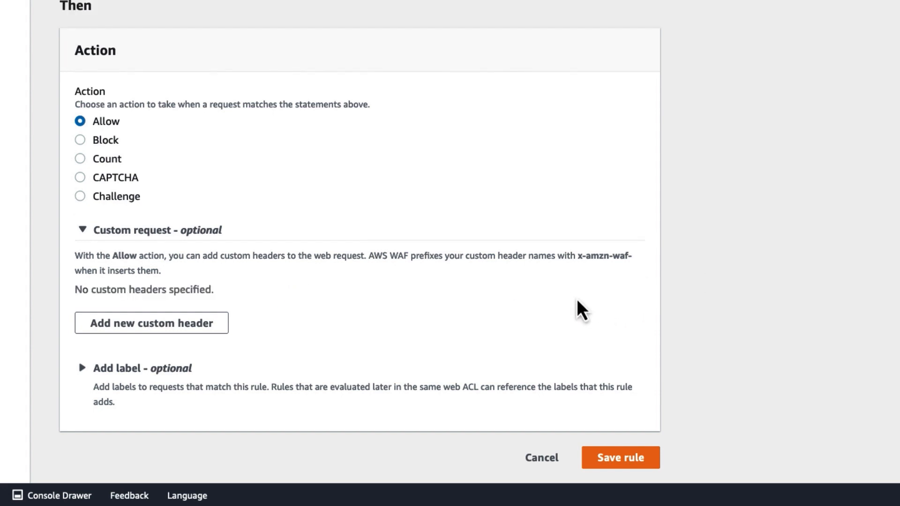
pyautogui.moveTo(630, 474)
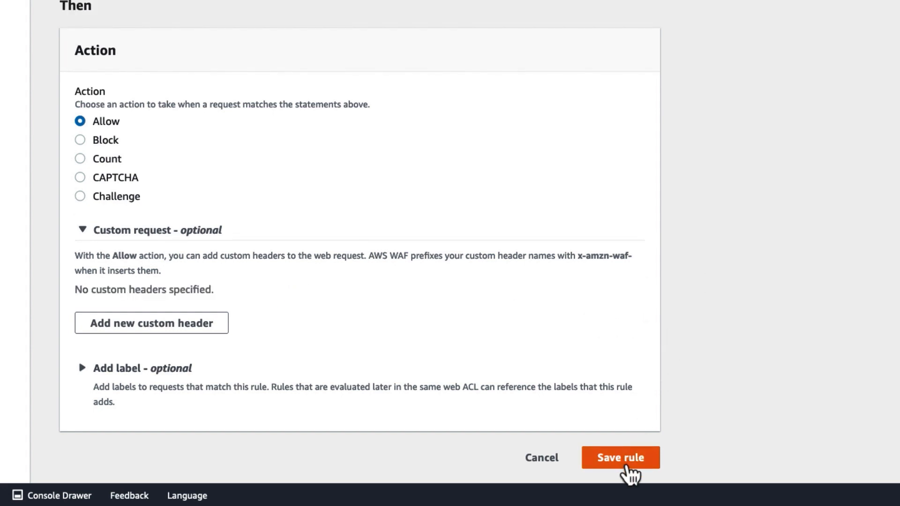
pyautogui.click(619, 458)
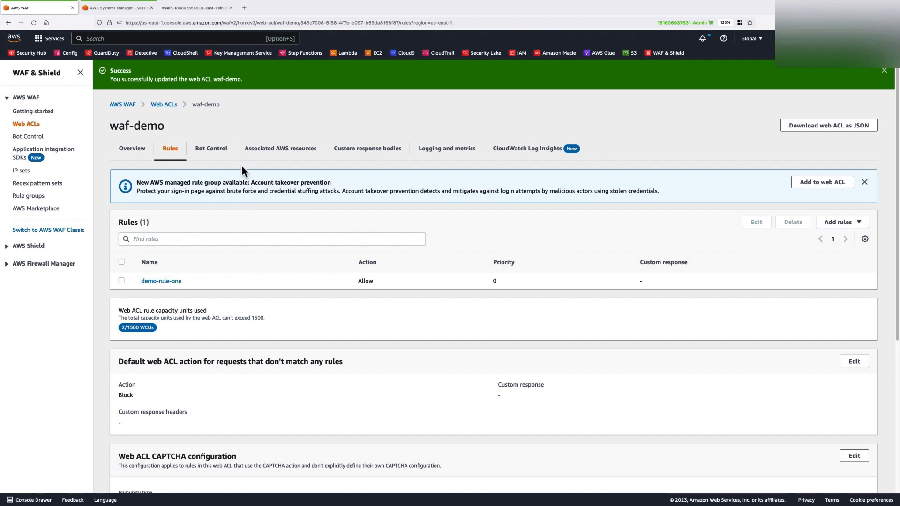
pyautogui.click(195, 7)
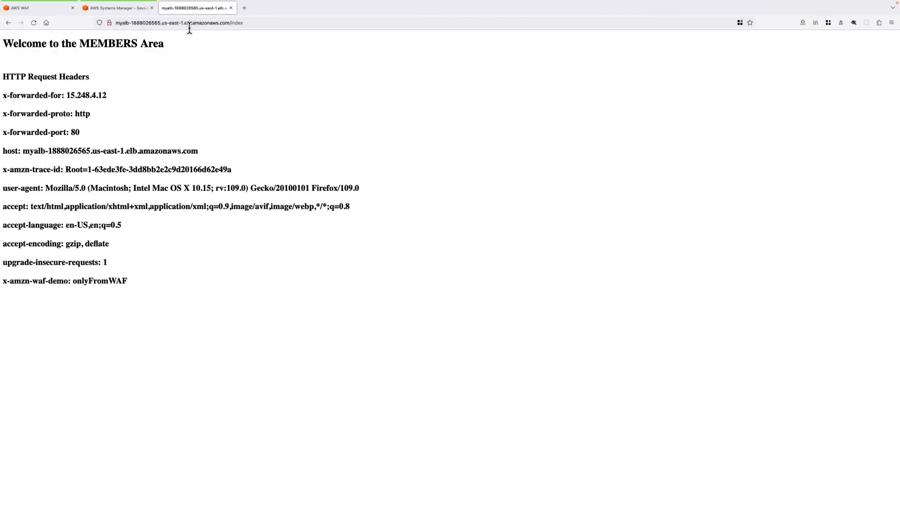
# - Reload the MyALB page, now showing PUBLIC Area without the x-amzn-waf-demo header
pyautogui.click(178, 22)
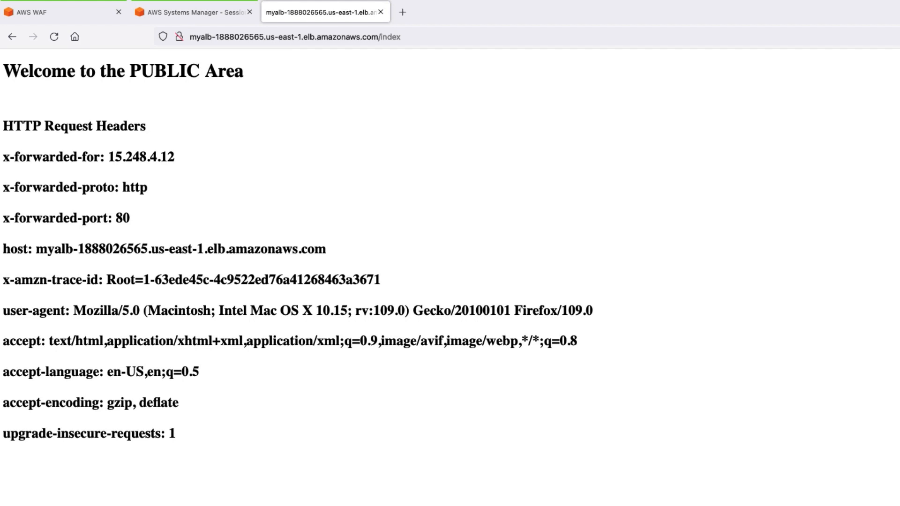
pyautogui.moveTo(140, 486)
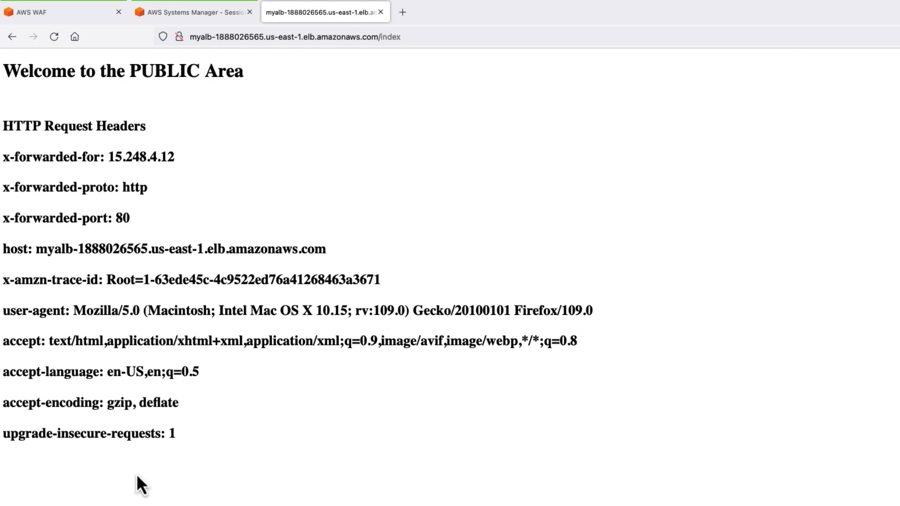